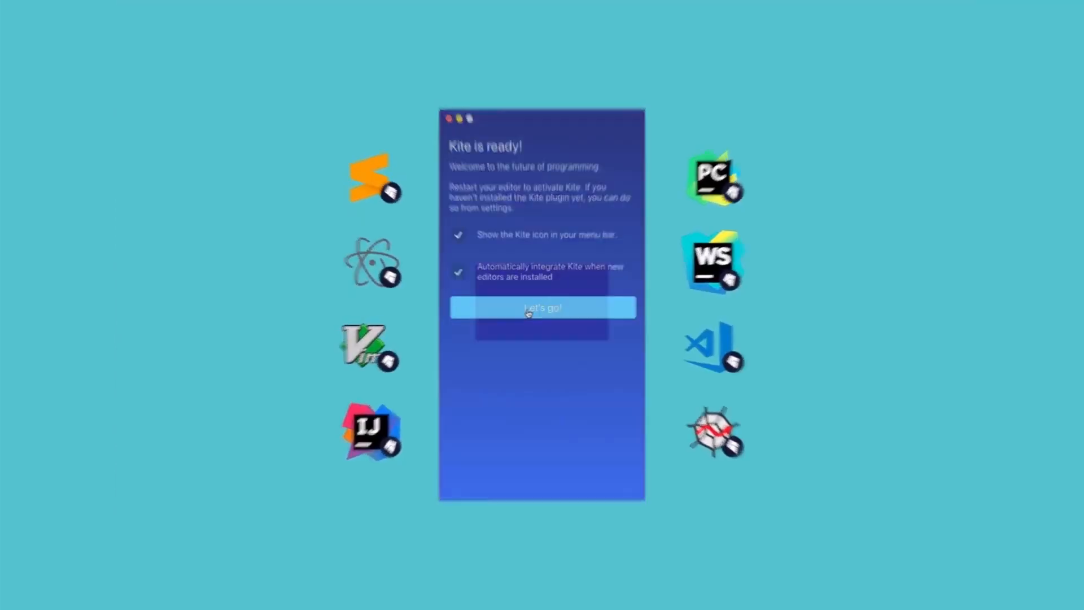
# - Confirm 'Let's go!' on the Kite ready screen so the editor suggests 'import numpy as np'
pyautogui.click(541, 308)
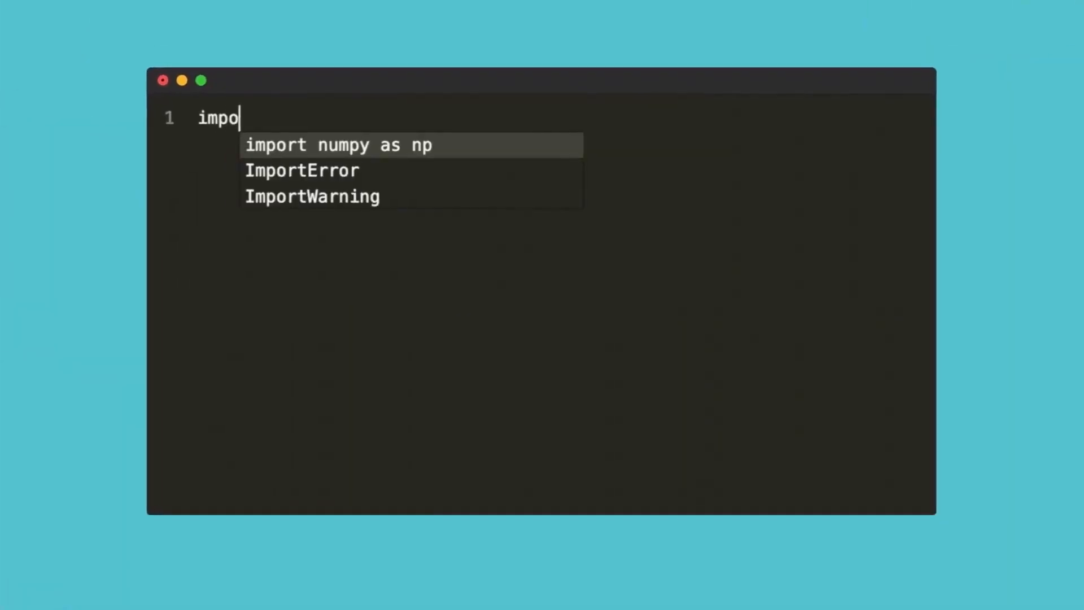